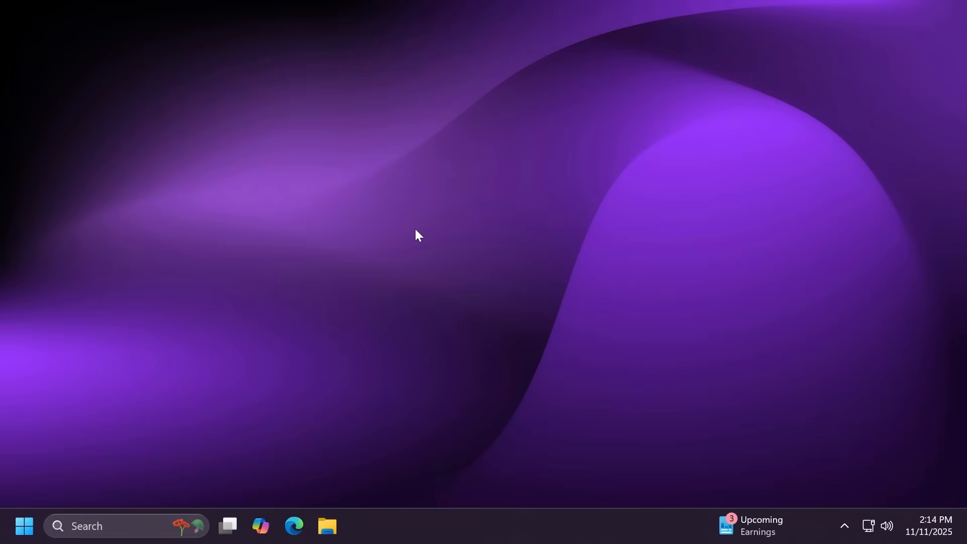
- Confirm Windows 11 Pro version 25H2 under System > About, then return to Settings Home
{"action": "left_click", "coordinate": [360, 525]}
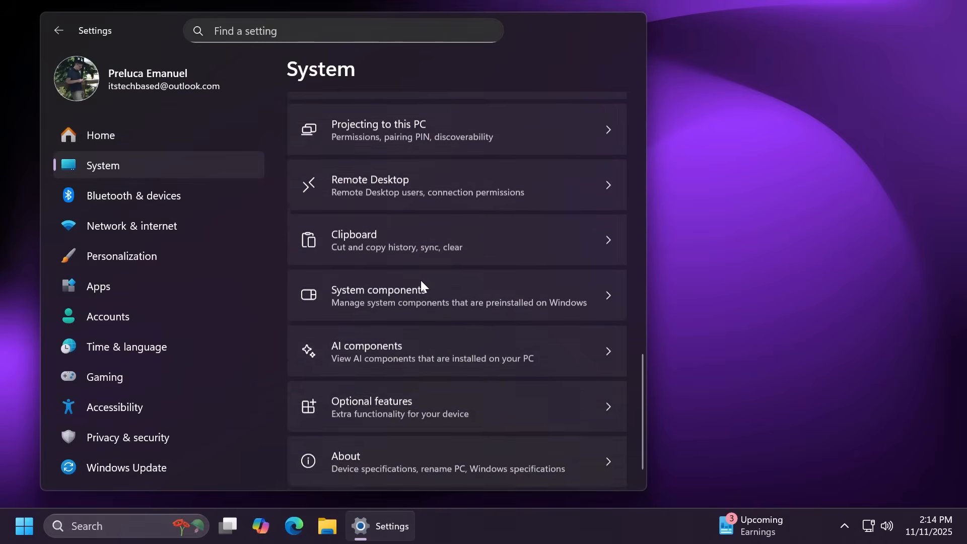
{"action": "left_click", "coordinate": [457, 462]}
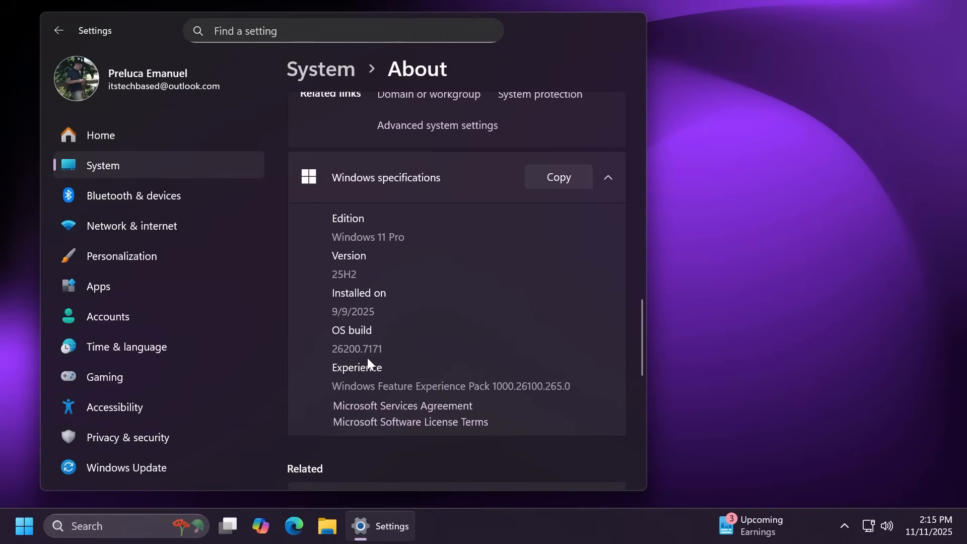
{"action": "mouse_move", "coordinate": [384, 362]}
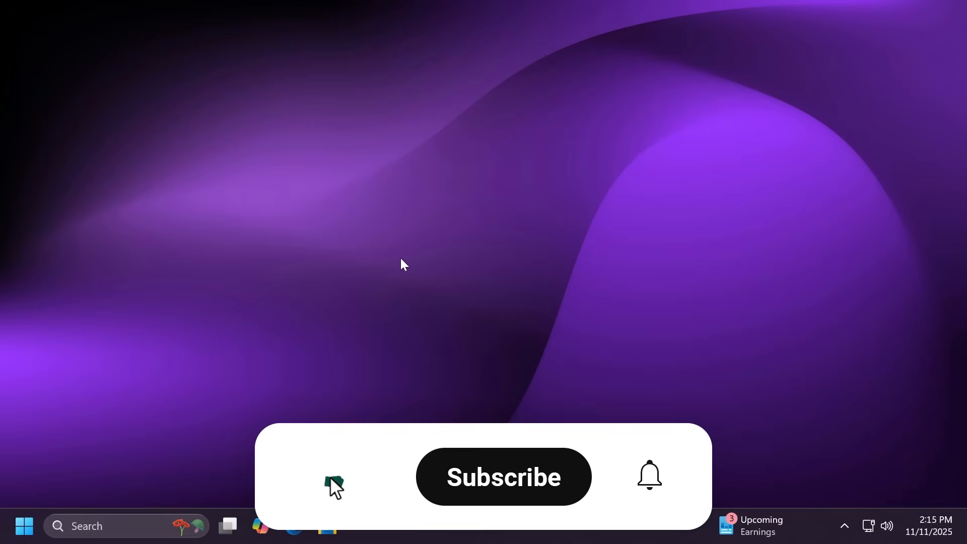
{"action": "left_click", "coordinate": [503, 476]}
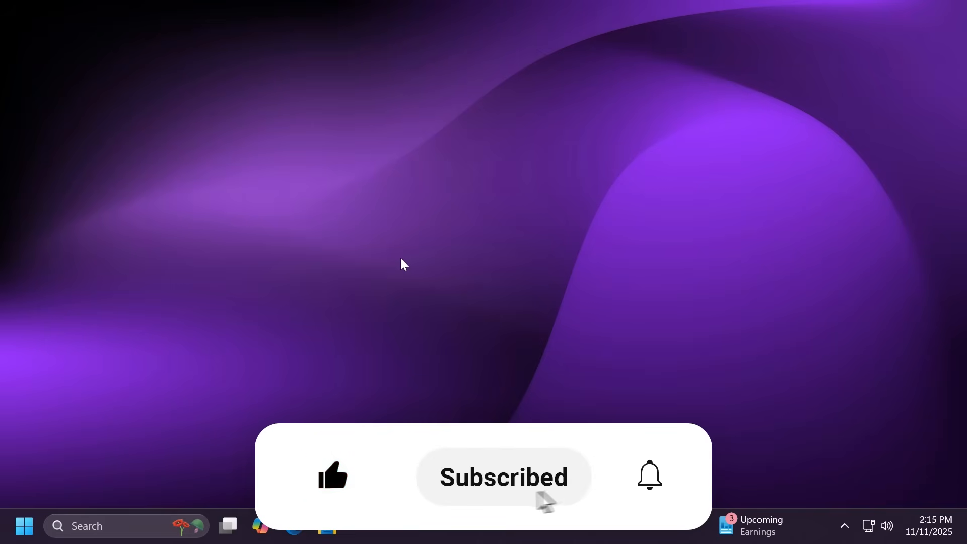
{"action": "left_click", "coordinate": [648, 475]}
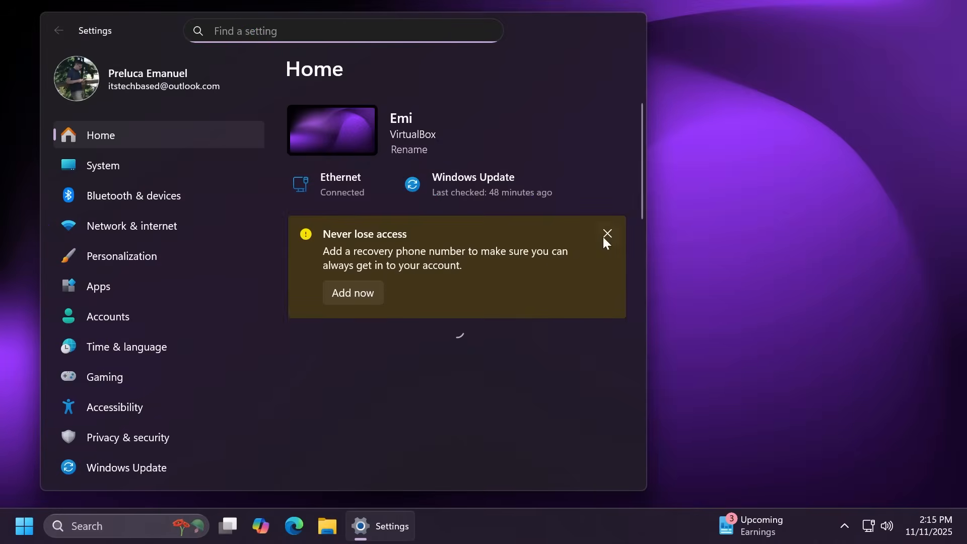
- Dismiss the recovery phone banner, confirm Windows Update shows up to date, and close Settings
{"action": "left_click", "coordinate": [606, 233]}
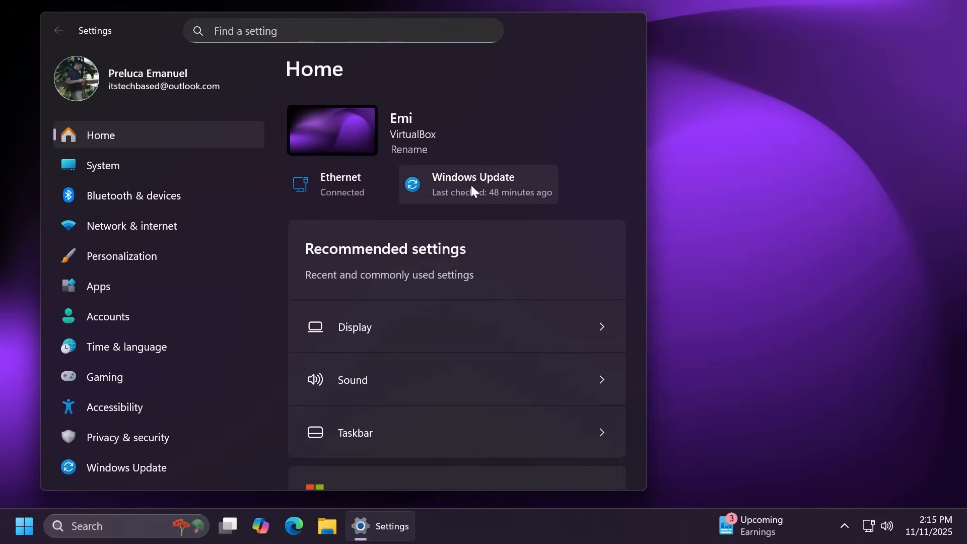
{"action": "left_click", "coordinate": [472, 184]}
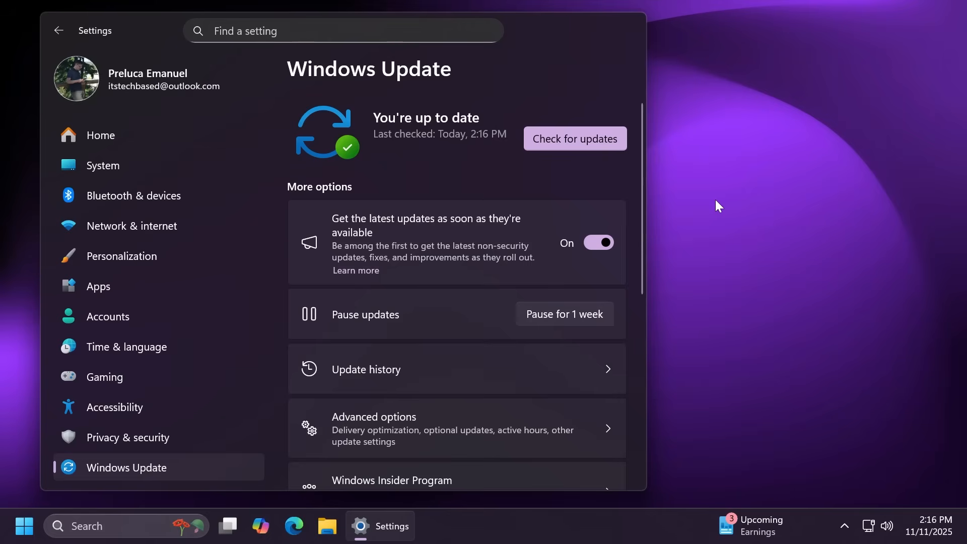
{"action": "left_click", "coordinate": [573, 138]}
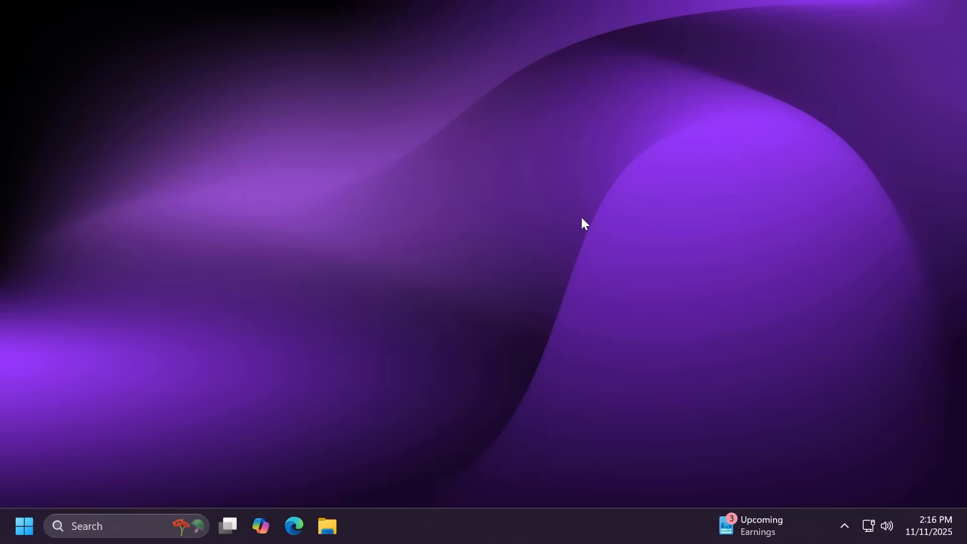
- Launch Microsoft Store from a 'store' search and check Downloads for updates, revealing PowerToys
{"action": "type", "text": "store"}
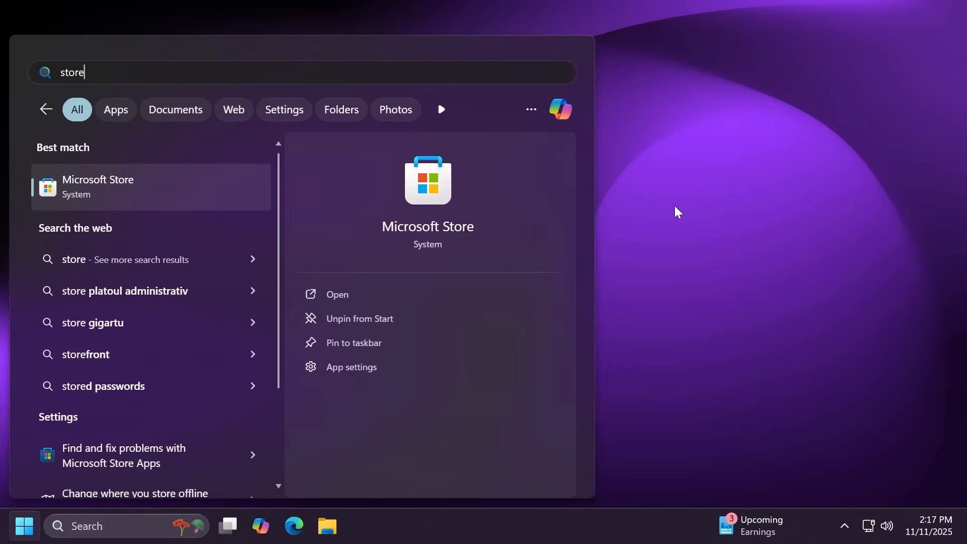
{"action": "left_click", "coordinate": [337, 294]}
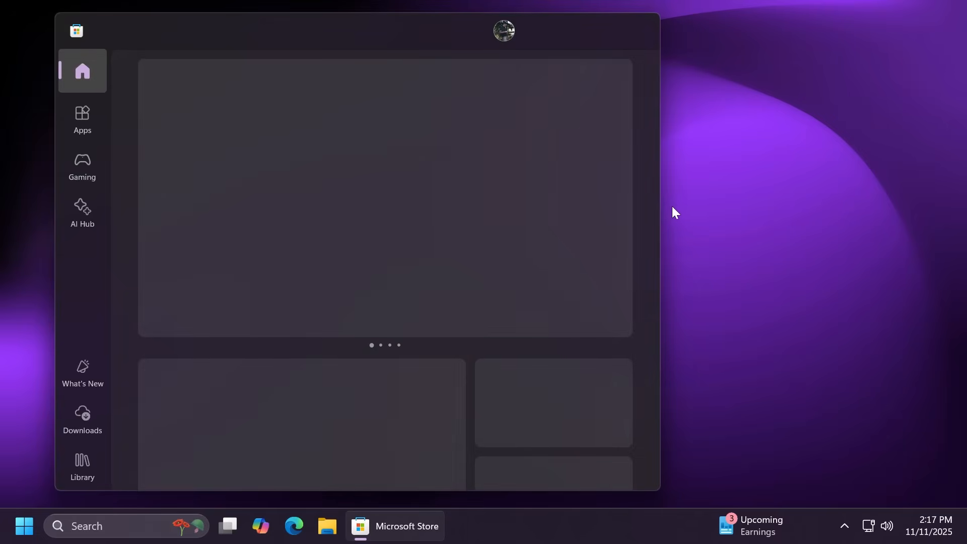
{"action": "left_click", "coordinate": [82, 417]}
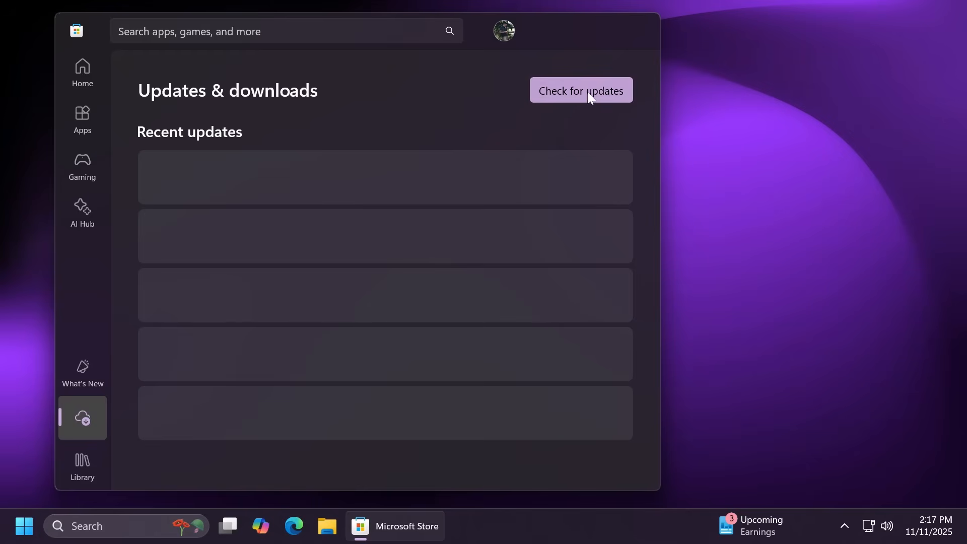
{"action": "left_click", "coordinate": [579, 90]}
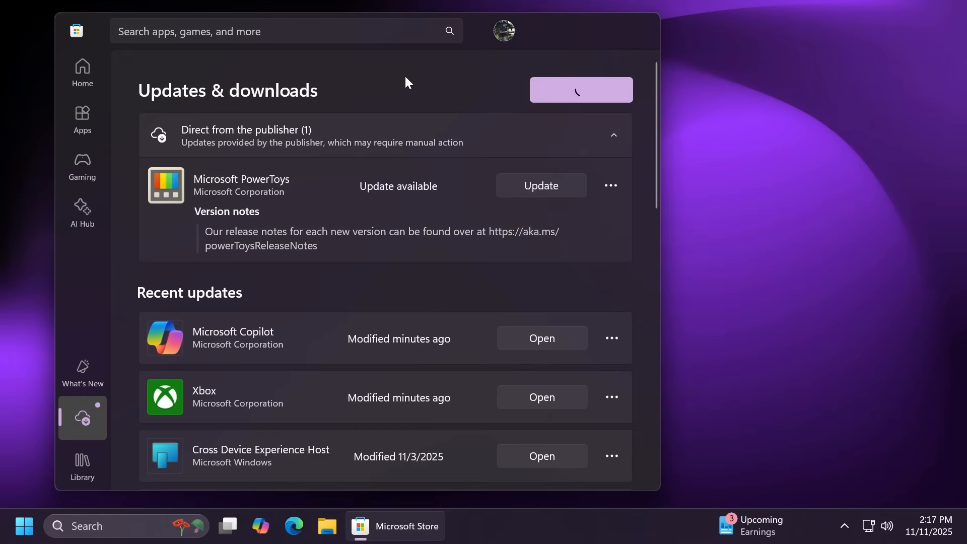
{"action": "mouse_move", "coordinate": [688, 186]}
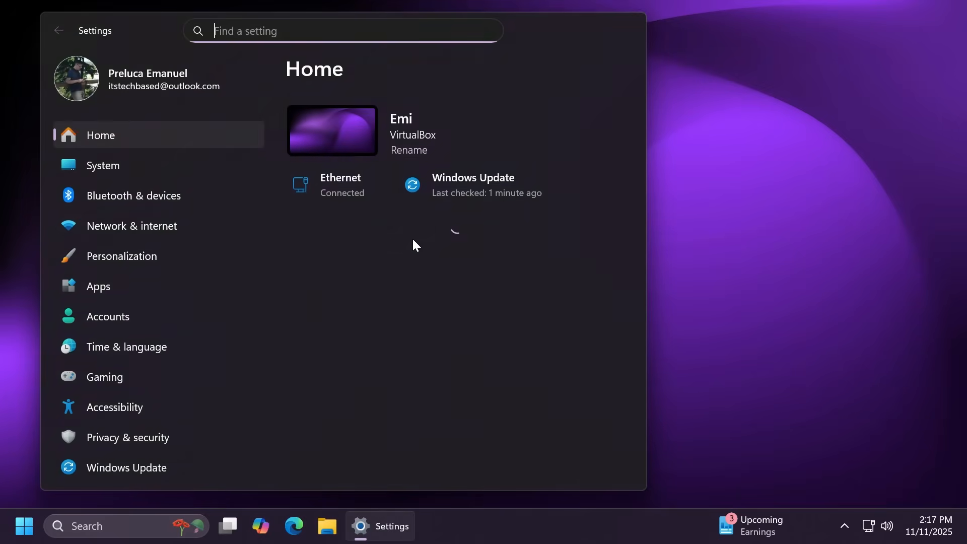
- Start a new Check for updates on the Windows Update page, then close Settings
{"action": "left_click", "coordinate": [126, 466]}
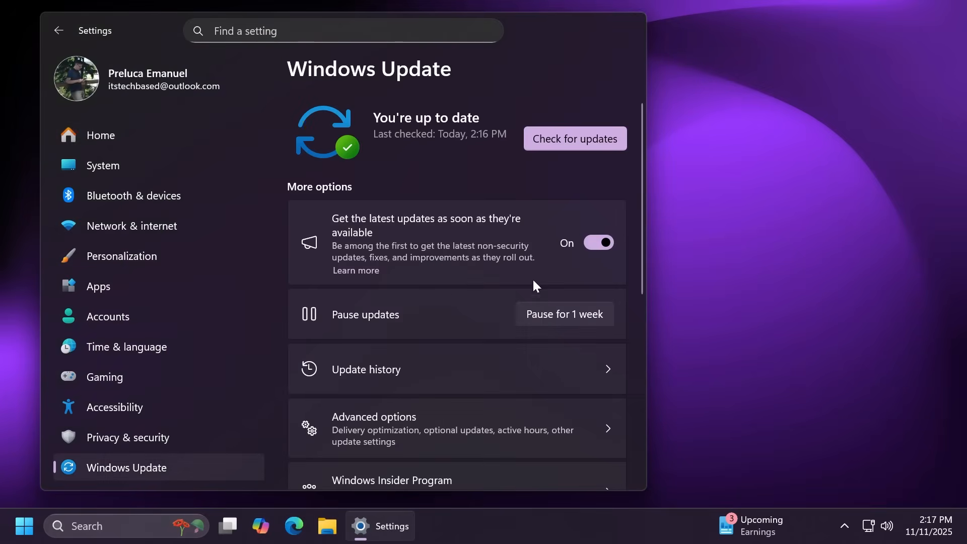
{"action": "mouse_move", "coordinate": [348, 246]}
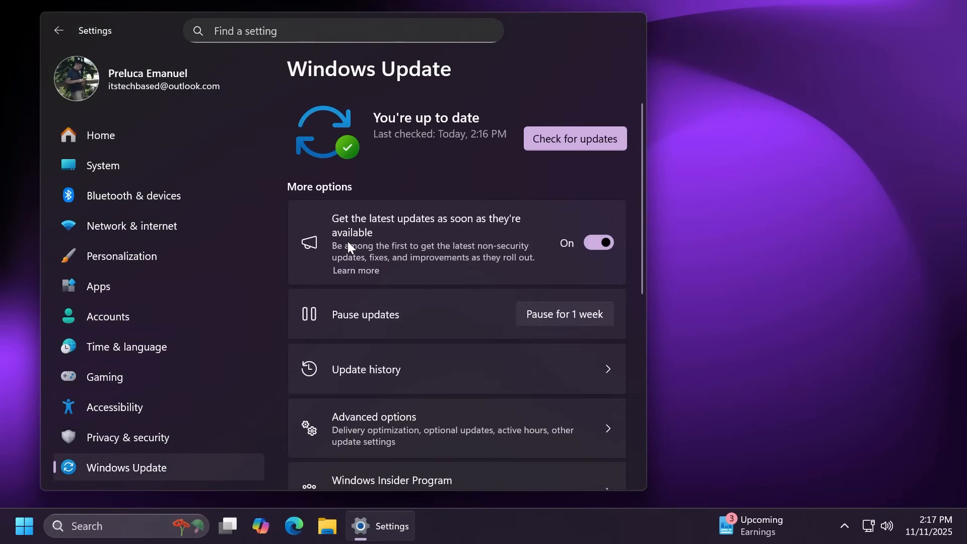
{"action": "left_click", "coordinate": [574, 138]}
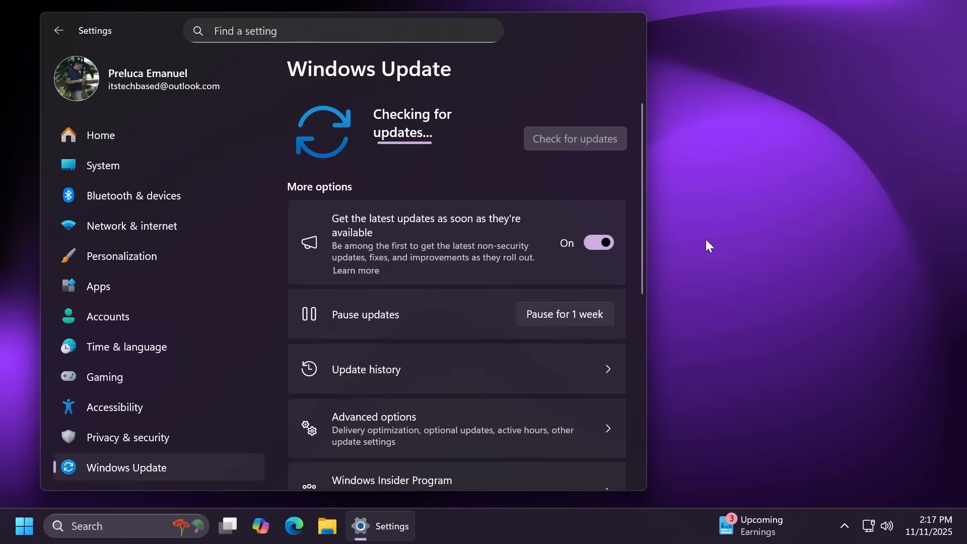
{"action": "mouse_move", "coordinate": [704, 240]}
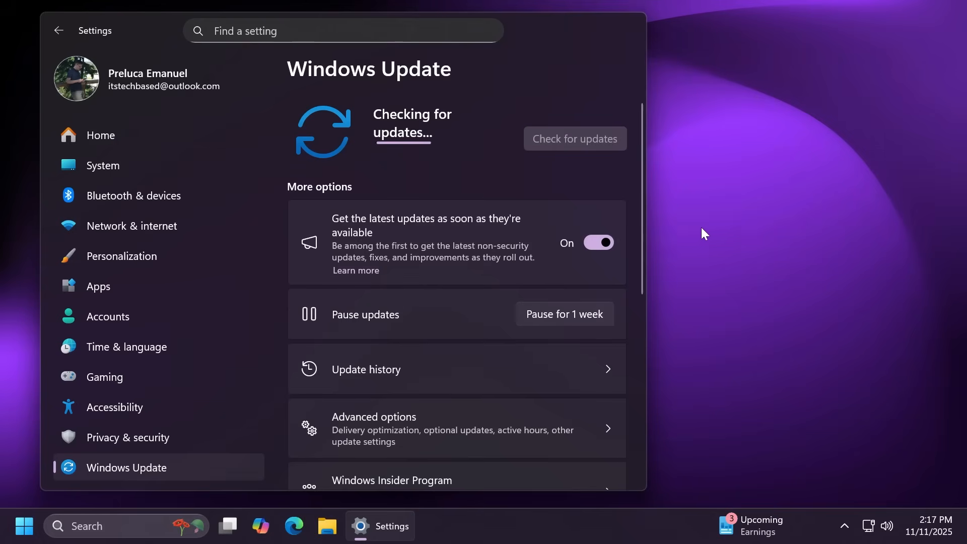
{"action": "left_click", "coordinate": [380, 526]}
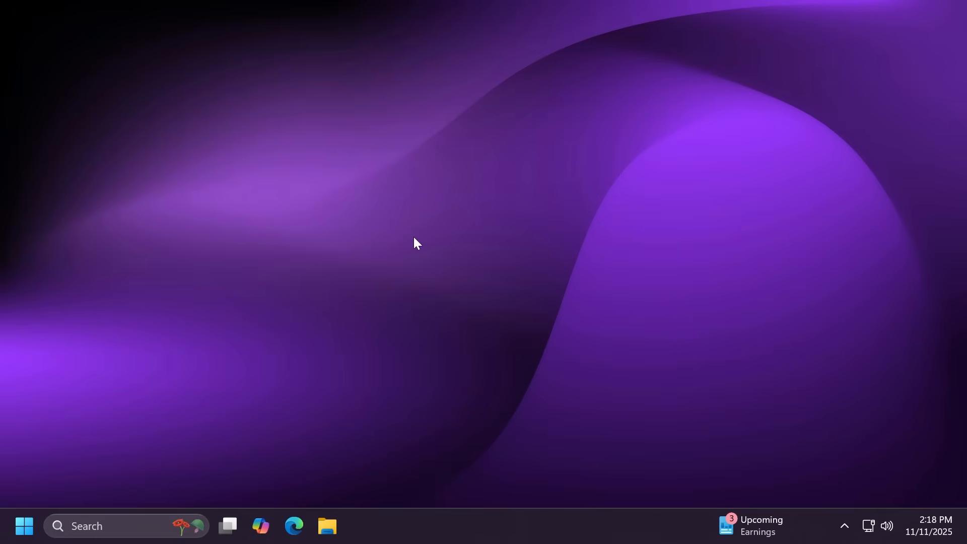
{"action": "mouse_move", "coordinate": [448, 275]}
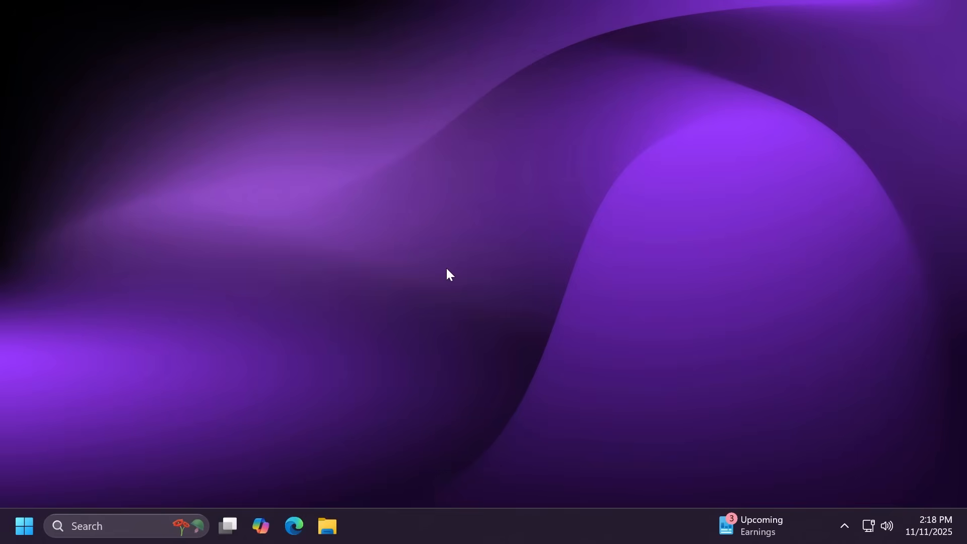
- Search for 'storage settings' before bringing up the taskbar's shortcut menu
{"action": "type", "text": "storage settings"}
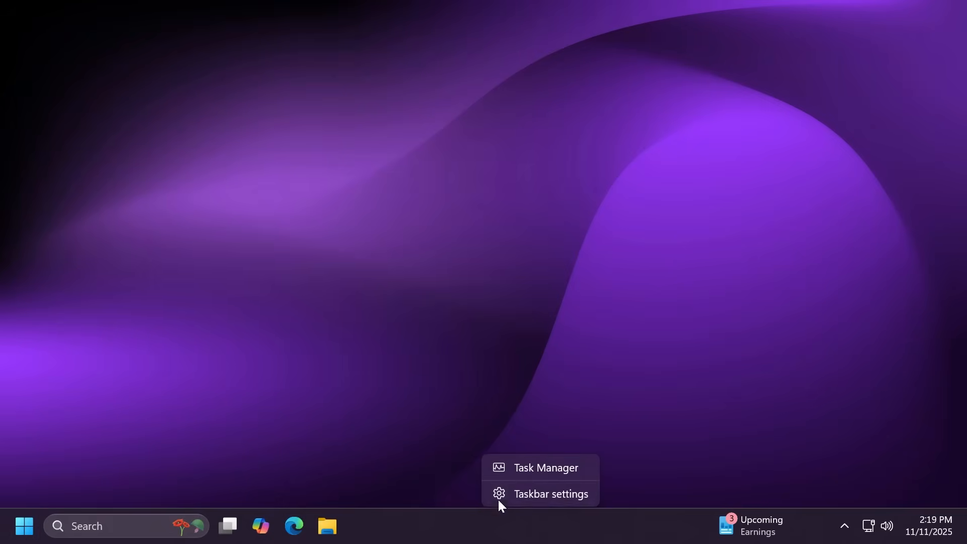
- Launch Task Manager from the taskbar menu and close its window twice
{"action": "left_click", "coordinate": [545, 467]}
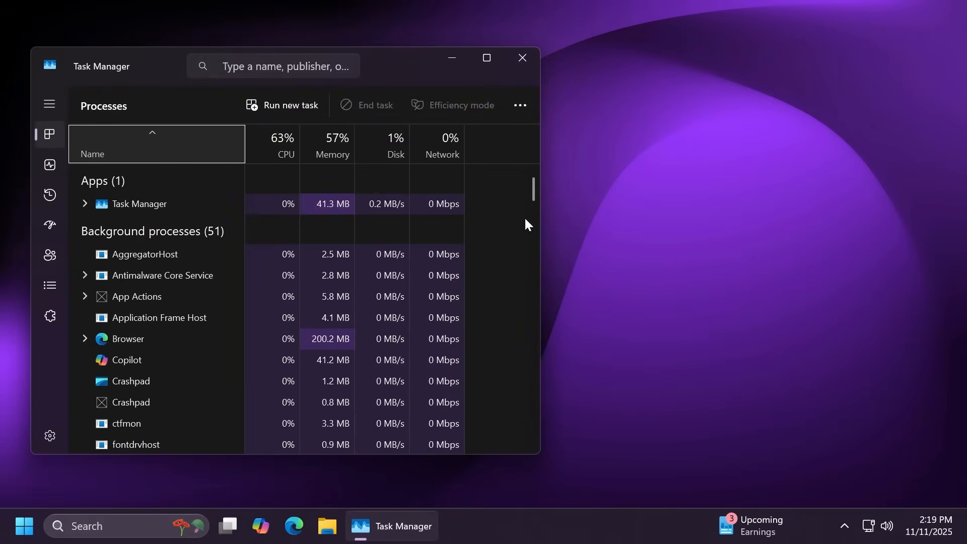
{"action": "left_click", "coordinate": [522, 57]}
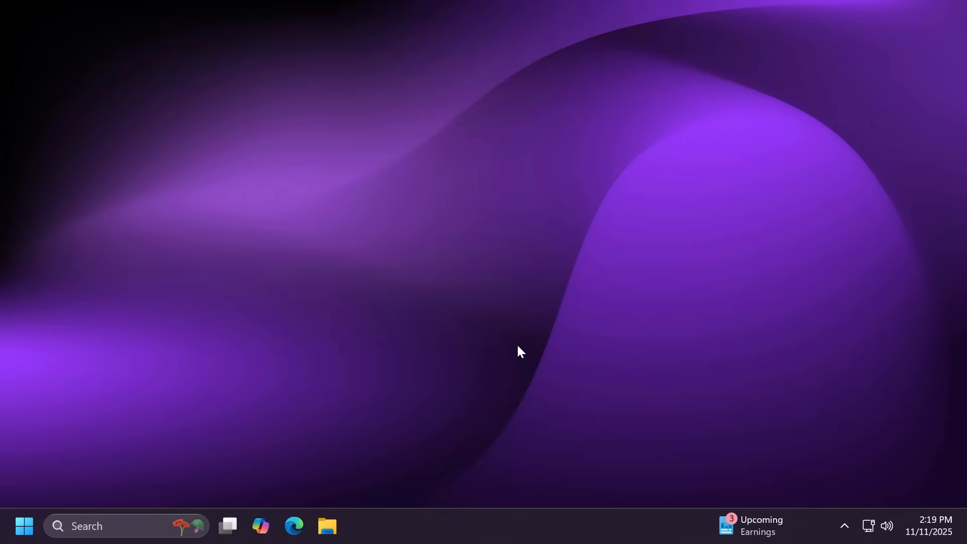
{"action": "mouse_move", "coordinate": [498, 533]}
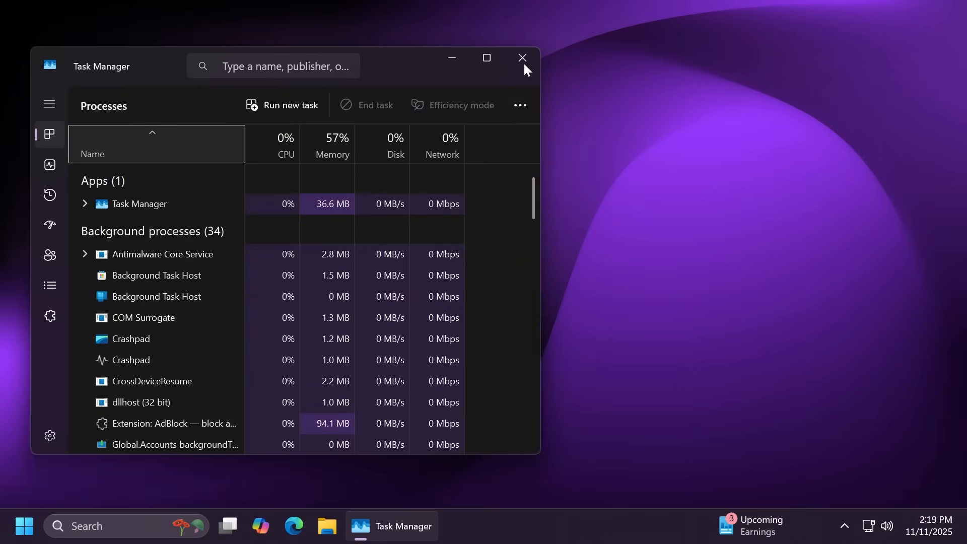
{"action": "left_click", "coordinate": [521, 58]}
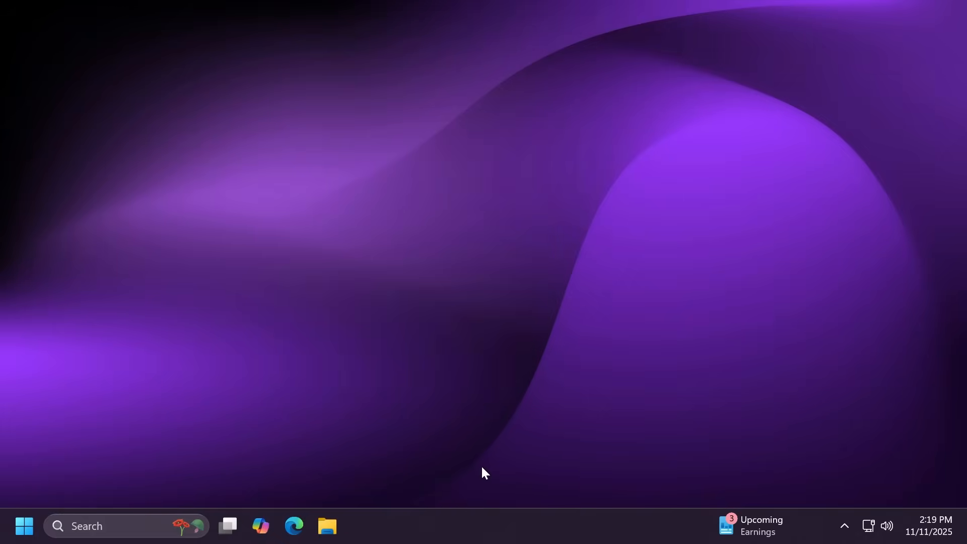
{"action": "mouse_move", "coordinate": [464, 520]}
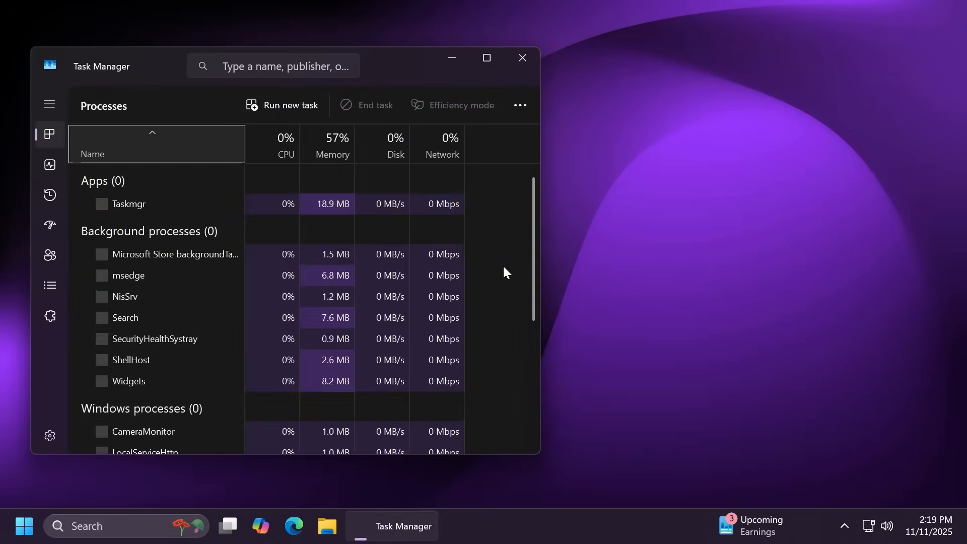
- Filter Task Manager's process list with the search 'task m', then close it
{"action": "type", "text": "task"}
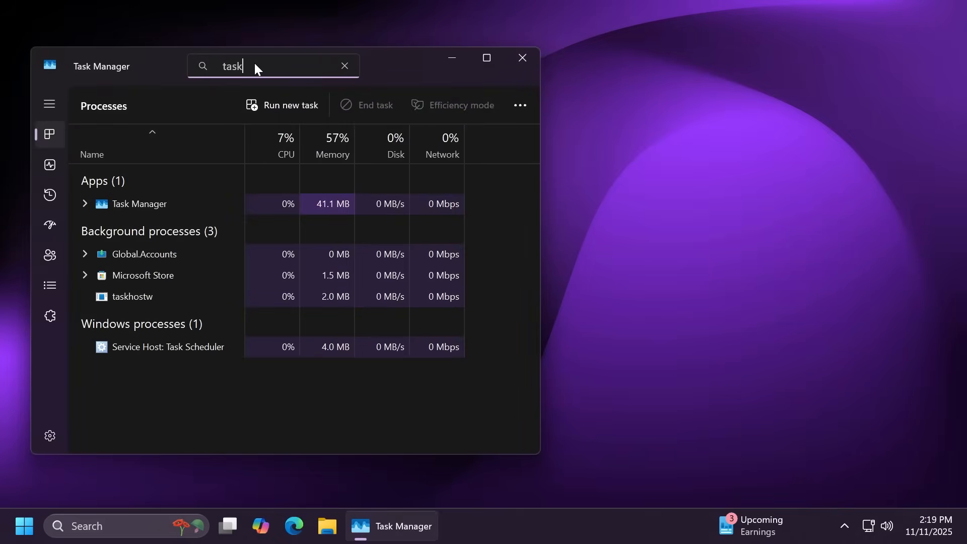
{"action": "type", "text": "m"}
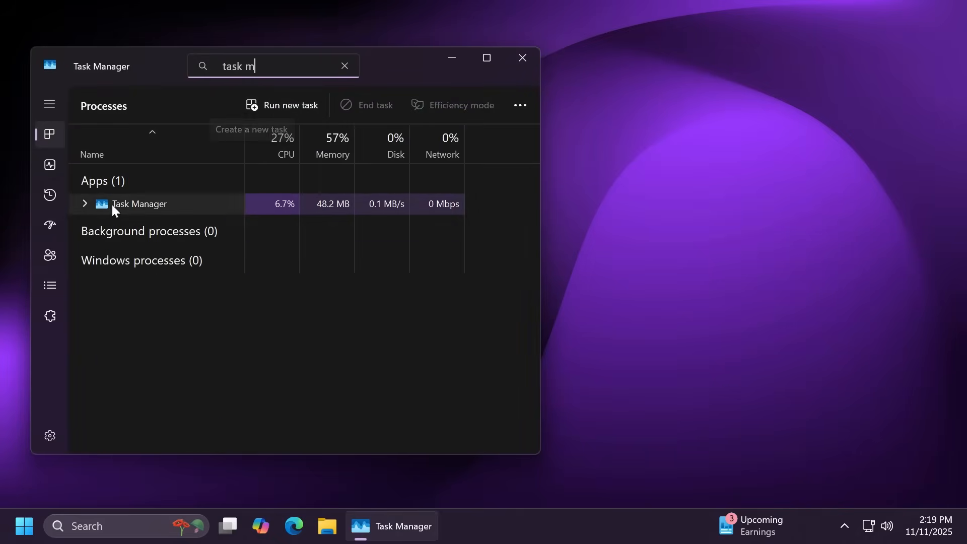
{"action": "left_click", "coordinate": [84, 203]}
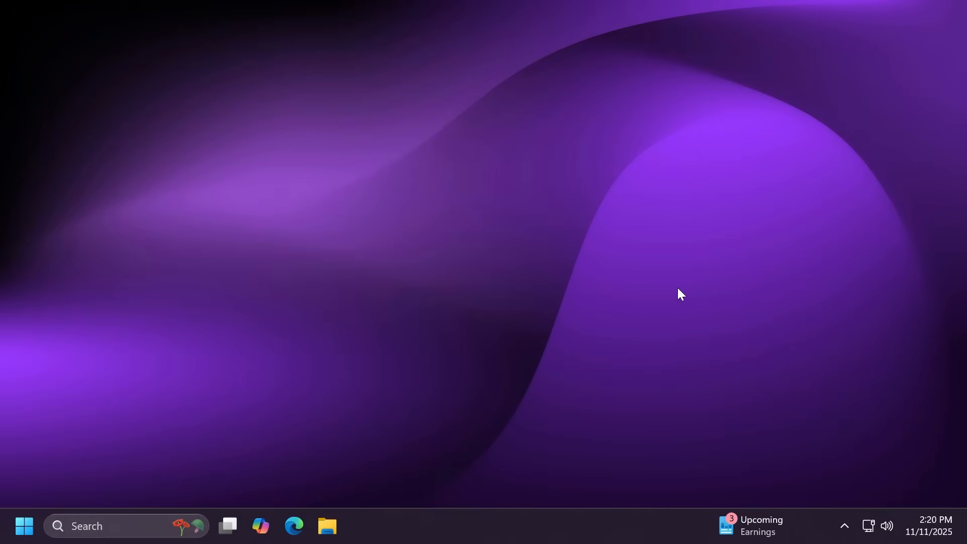
{"action": "mouse_move", "coordinate": [575, 301]}
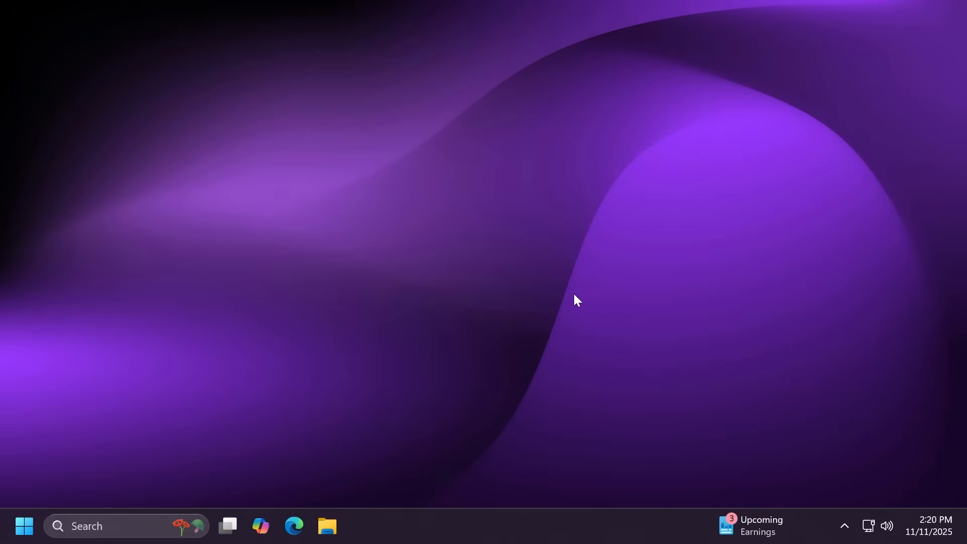
{"action": "mouse_move", "coordinate": [523, 296]}
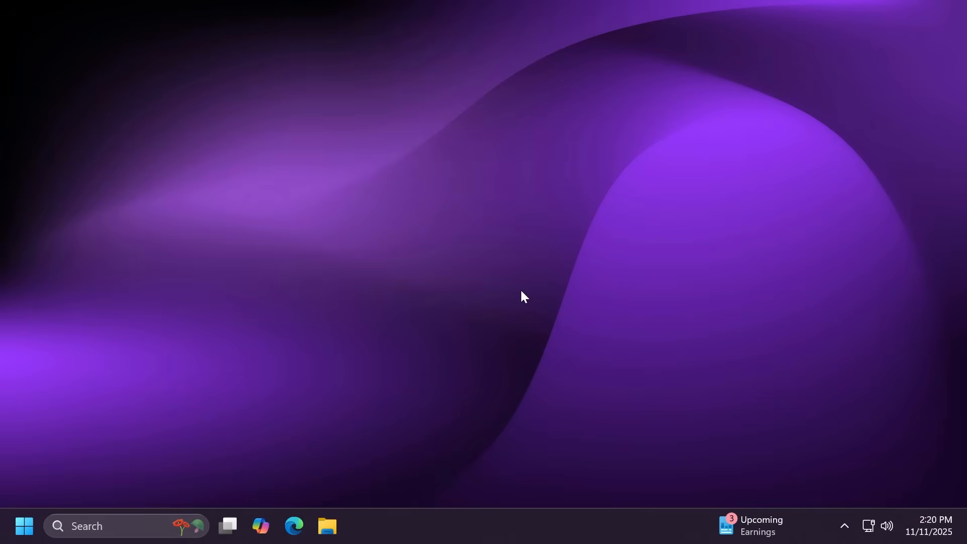
{"action": "mouse_move", "coordinate": [404, 265]}
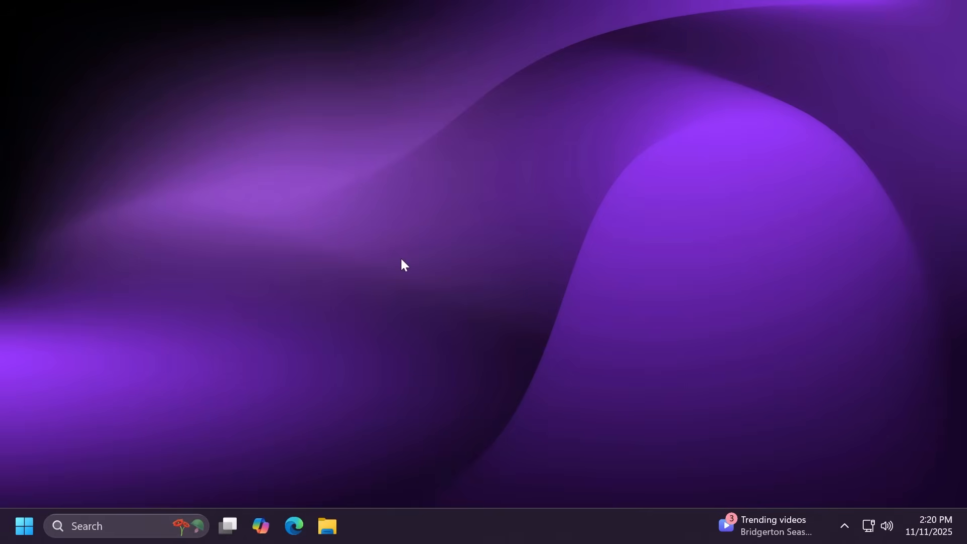
- Open Start and expand the Phone Link panel showing messages, calls and photos
{"action": "left_click", "coordinate": [24, 526]}
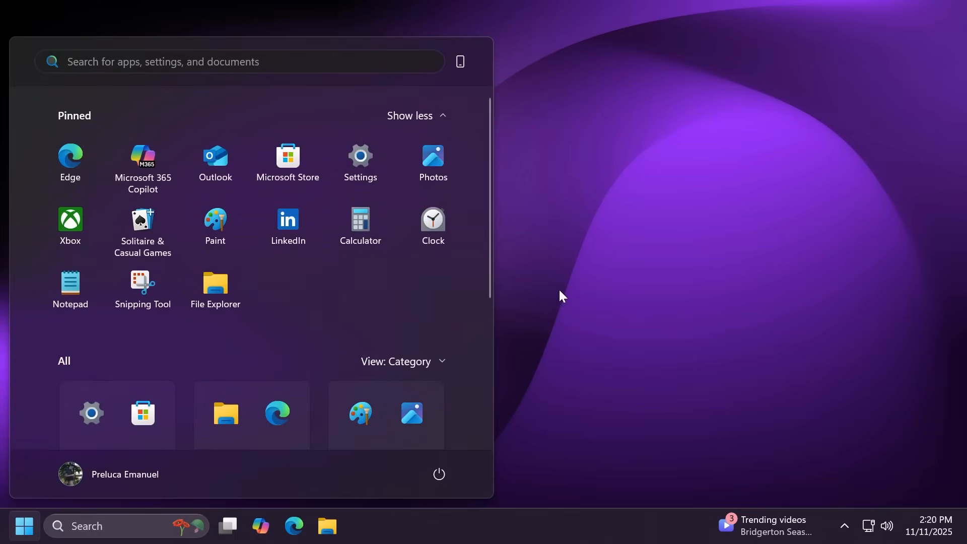
{"action": "left_click", "coordinate": [458, 61]}
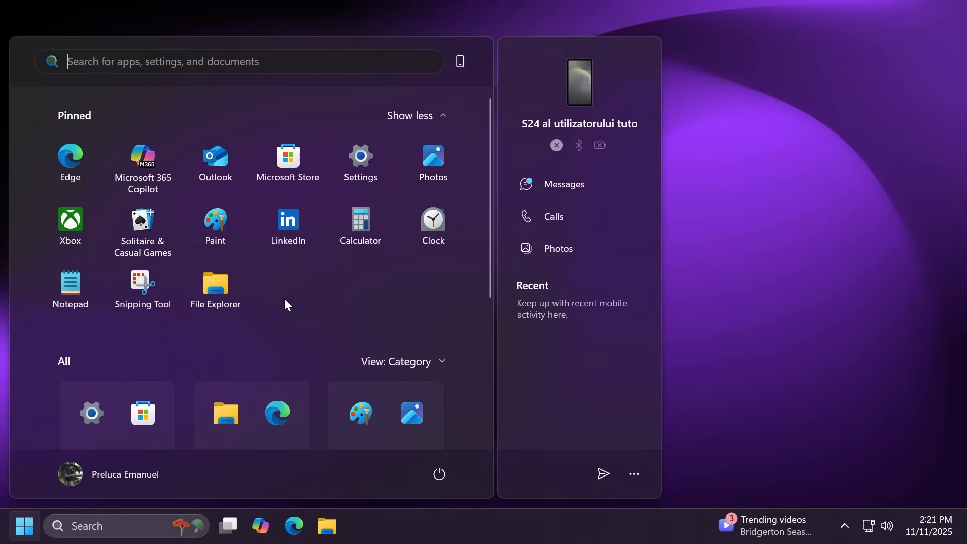
{"action": "scroll", "scroll_direction": "down", "scroll_amount": 3}
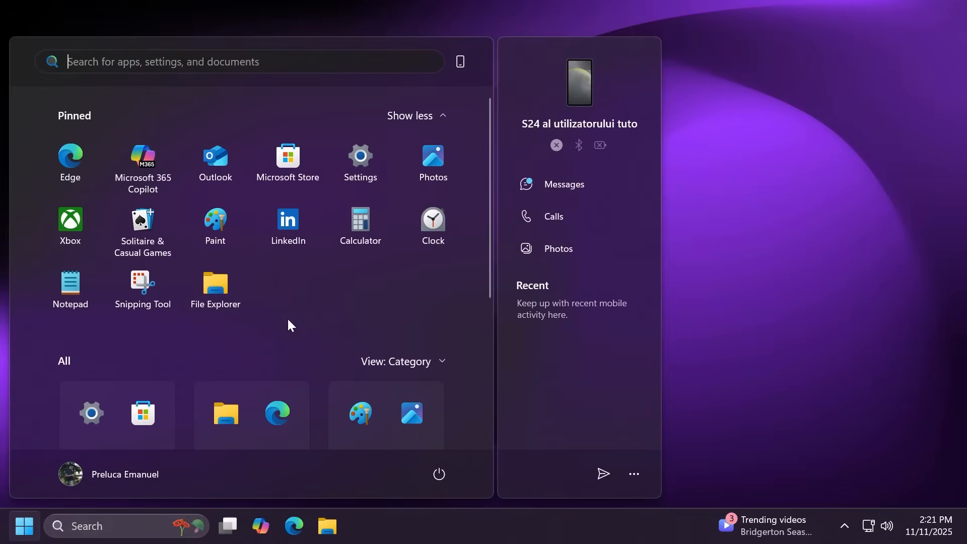
{"action": "mouse_move", "coordinate": [582, 215]}
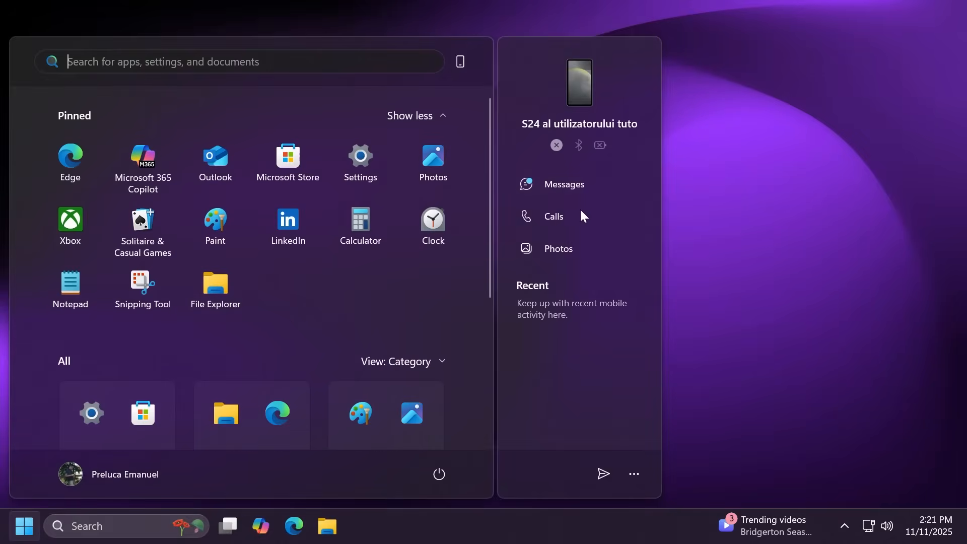
{"action": "mouse_move", "coordinate": [574, 365]}
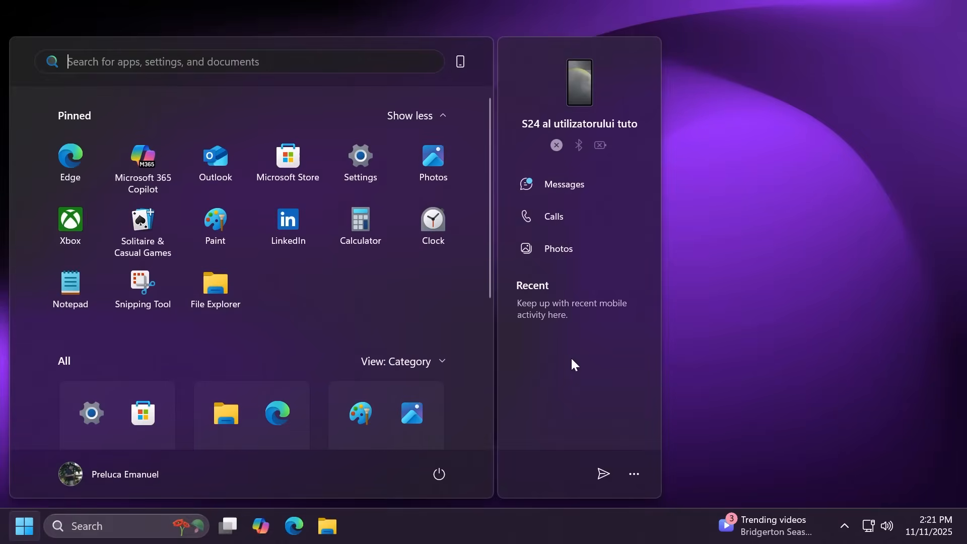
{"action": "mouse_move", "coordinate": [557, 308]}
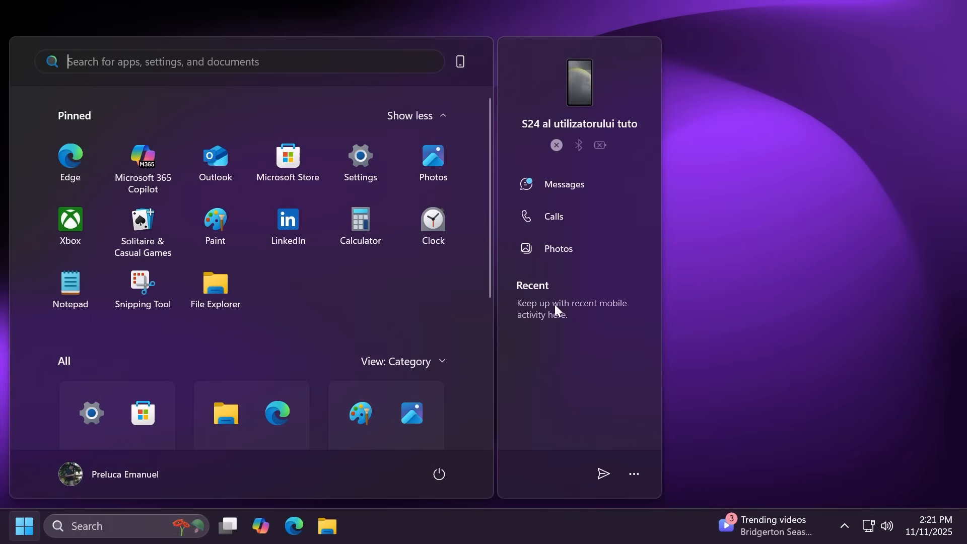
{"action": "mouse_move", "coordinate": [604, 356]}
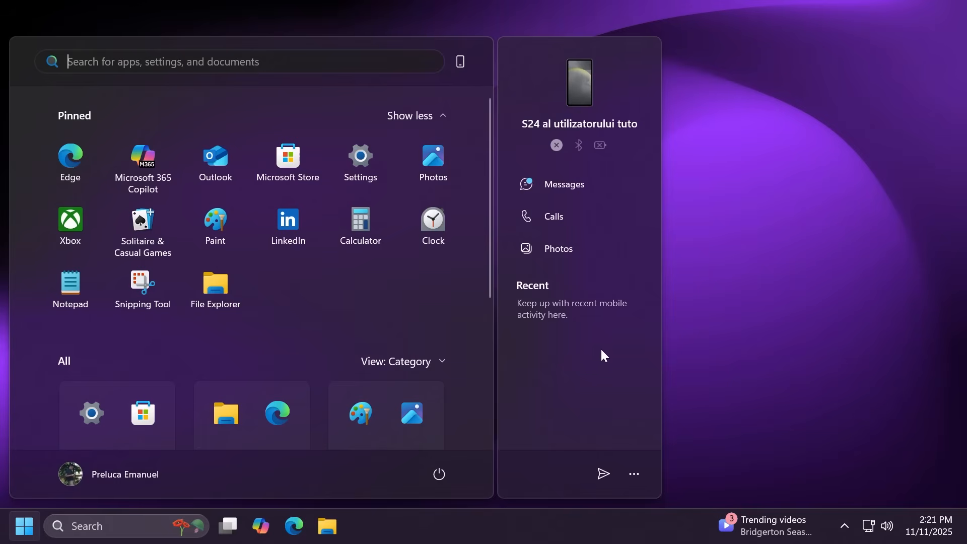
{"action": "mouse_move", "coordinate": [550, 363]}
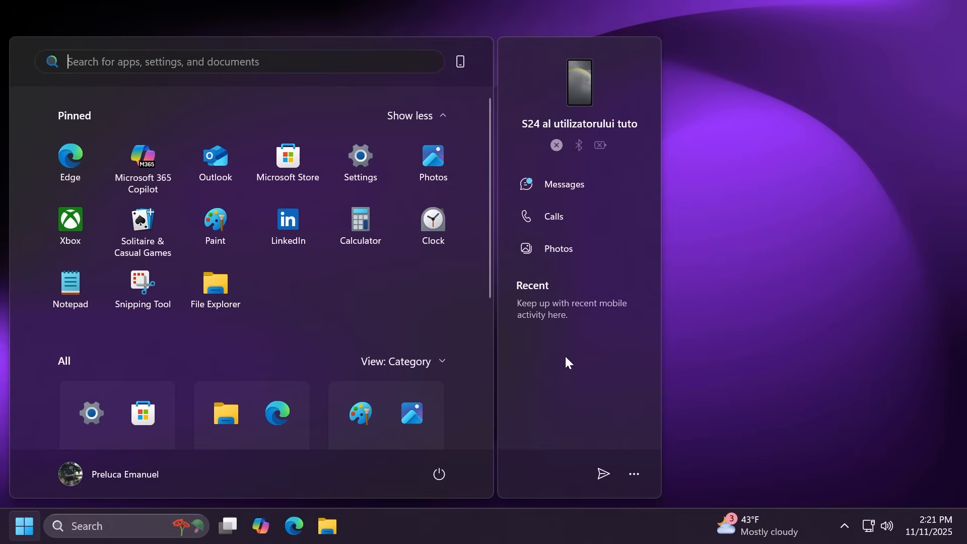
{"action": "mouse_move", "coordinate": [449, 82]}
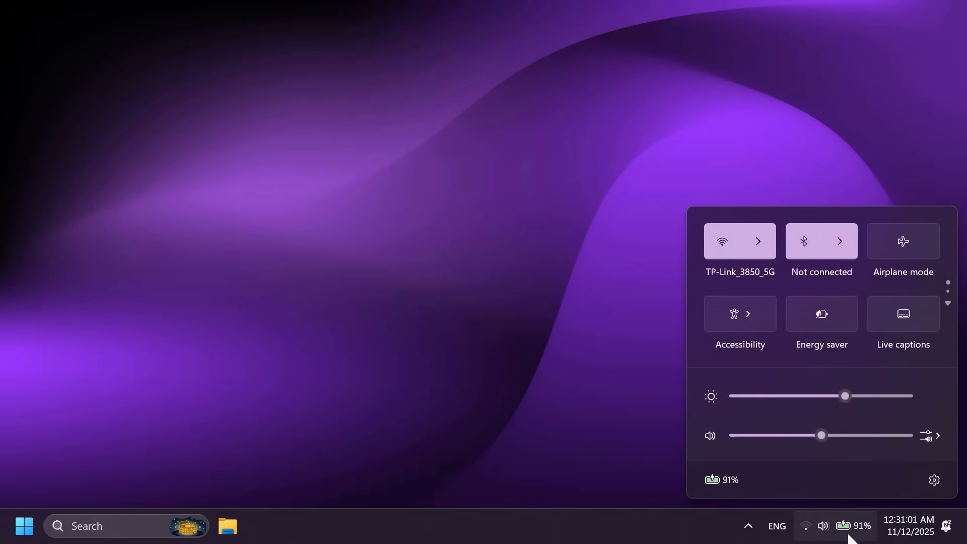
{"action": "mouse_move", "coordinate": [837, 372]}
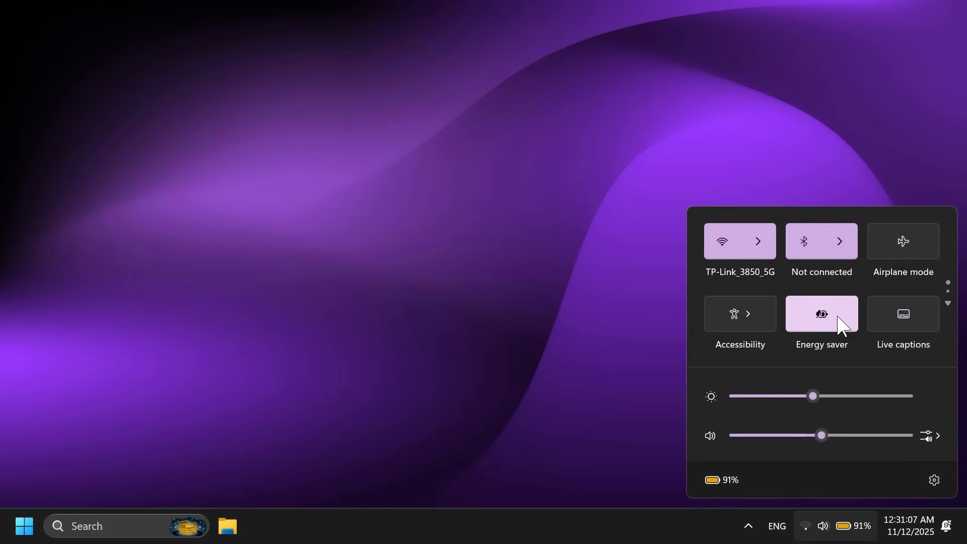
- Switch on Energy saver from the battery area of the system tray
{"action": "left_click", "coordinate": [906, 526]}
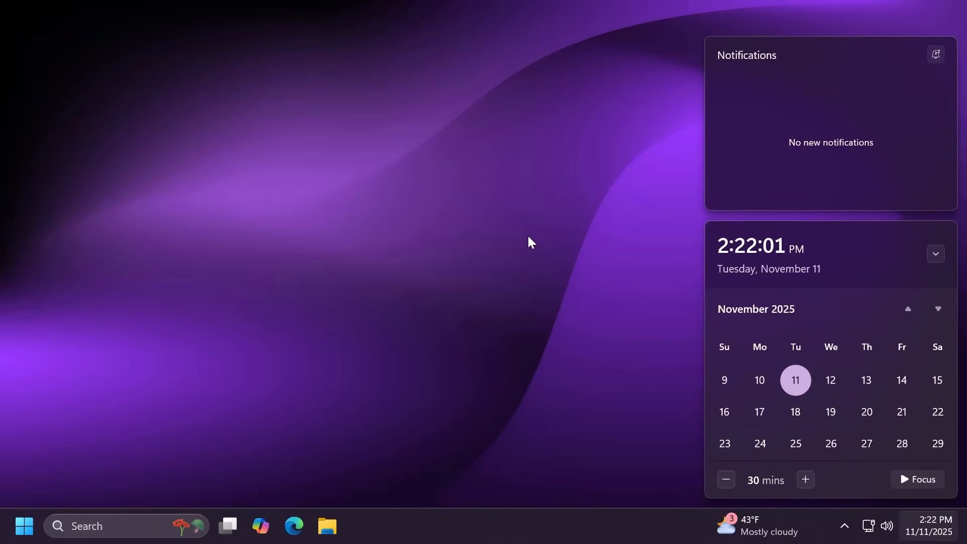
{"action": "mouse_move", "coordinate": [820, 154]}
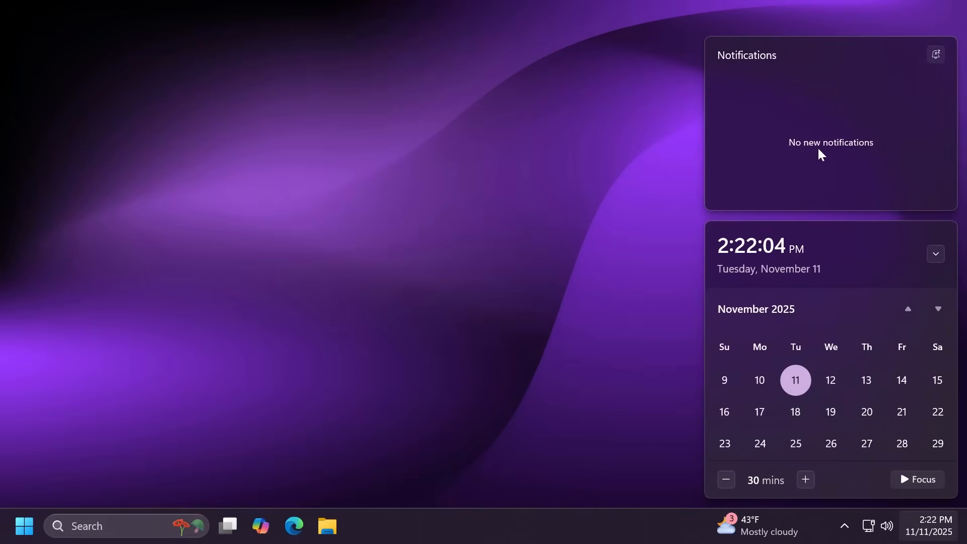
- Dismiss the empty notification and calendar panel, leaving the bare desktop
{"action": "left_click", "coordinate": [453, 245]}
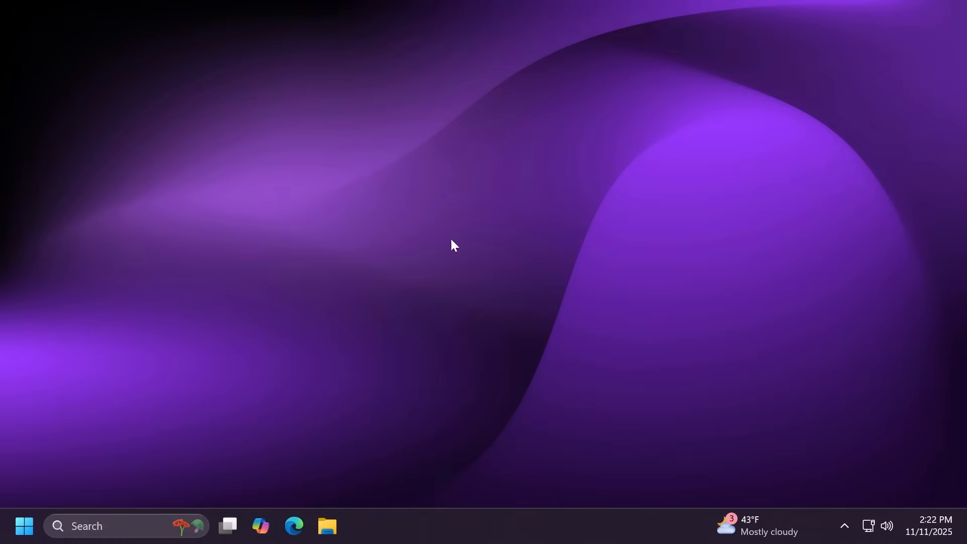
{"action": "mouse_move", "coordinate": [410, 284]}
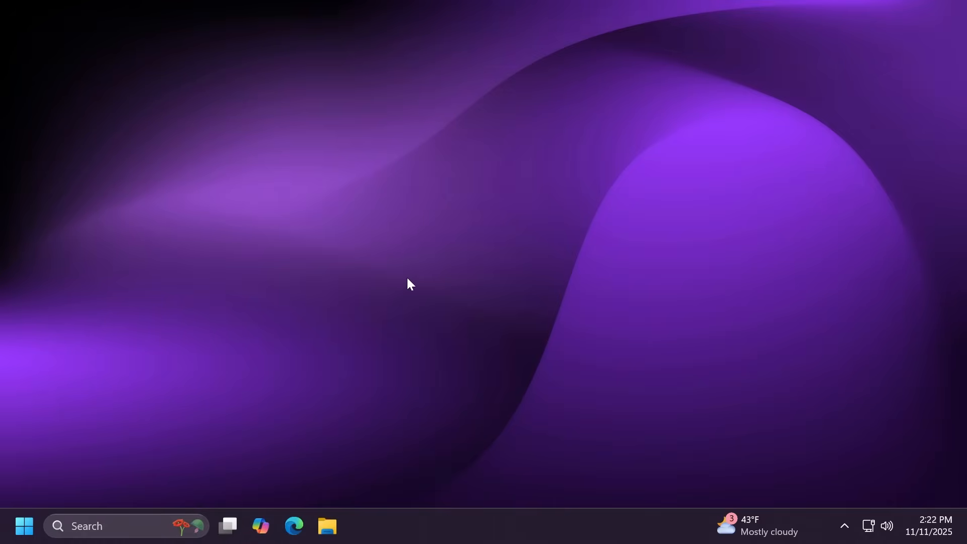
{"action": "mouse_move", "coordinate": [417, 286]}
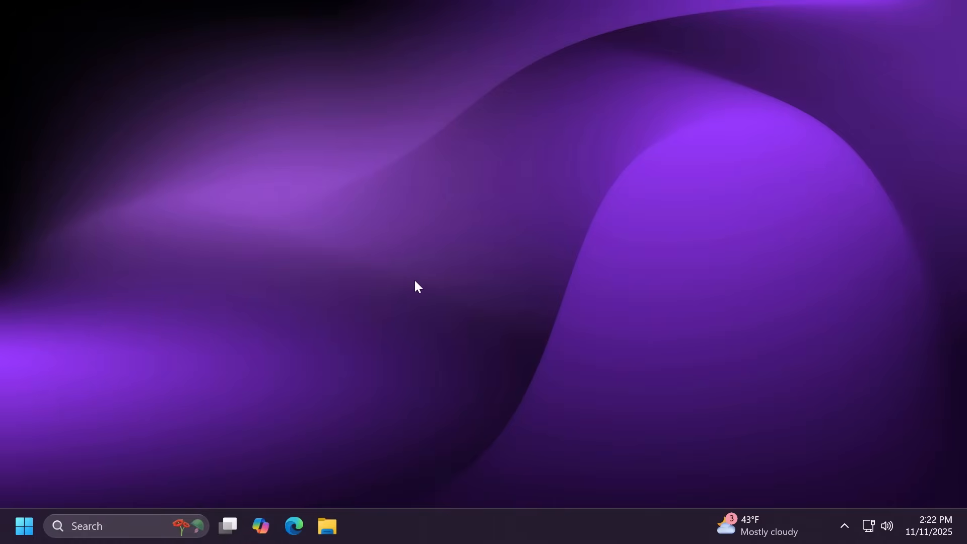
{"action": "mouse_move", "coordinate": [437, 283]}
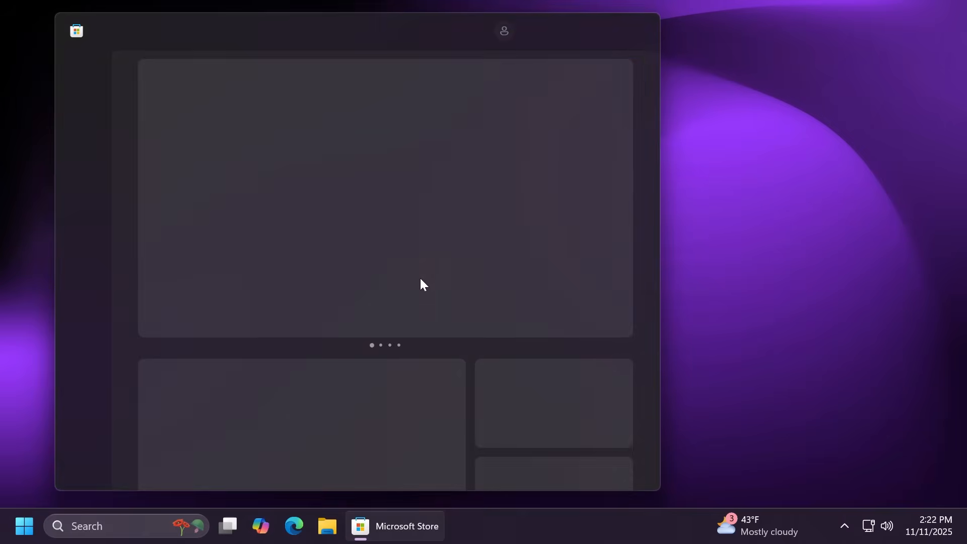
- Check for app updates on the Store's Updates & downloads page, revealing a PowerToys update
{"action": "left_click", "coordinate": [82, 417]}
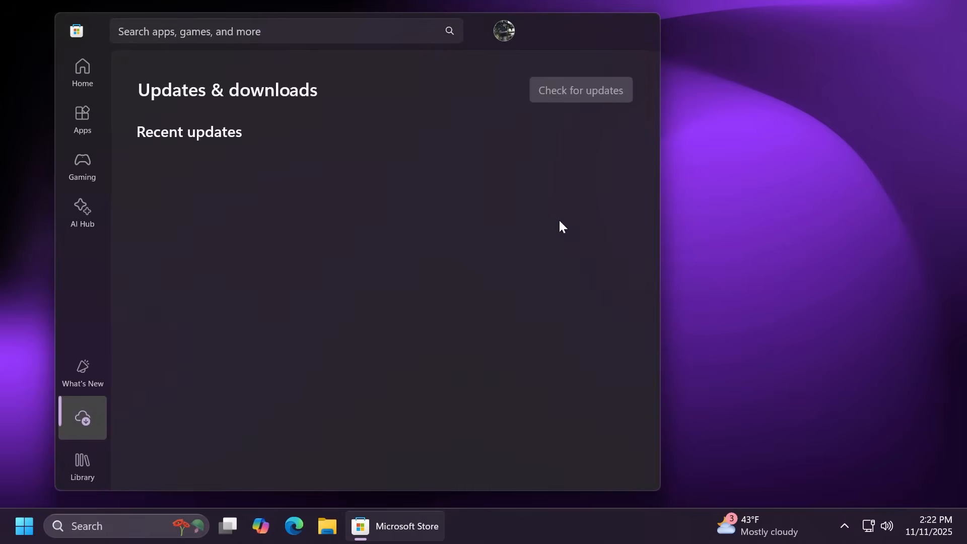
{"action": "left_click", "coordinate": [580, 90]}
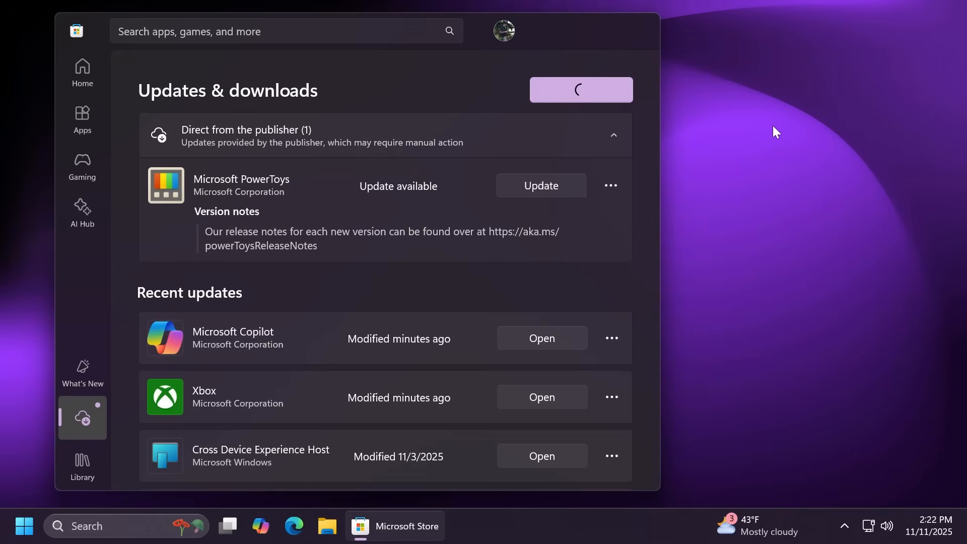
{"action": "mouse_move", "coordinate": [748, 96]}
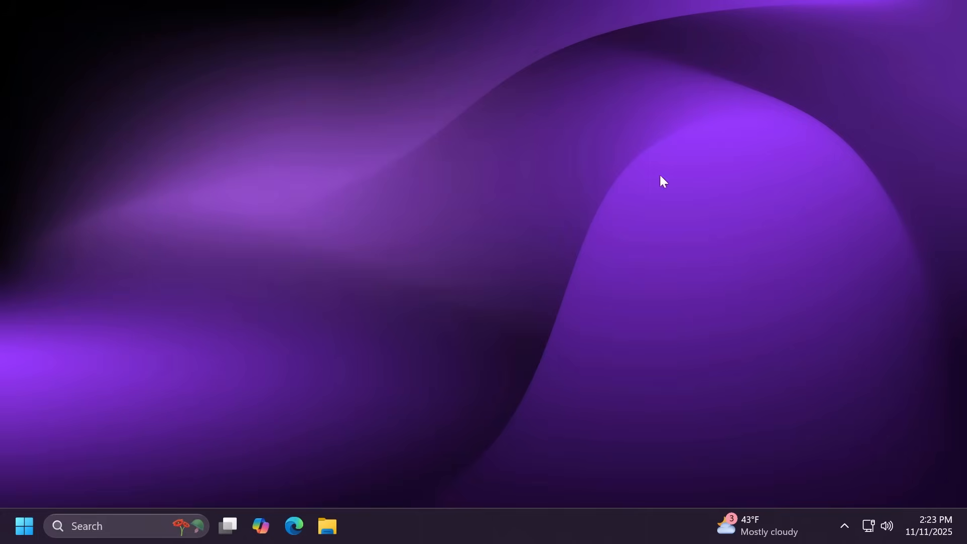
- Open the Copilot app from the taskbar and close its window
{"action": "left_click", "coordinate": [260, 525]}
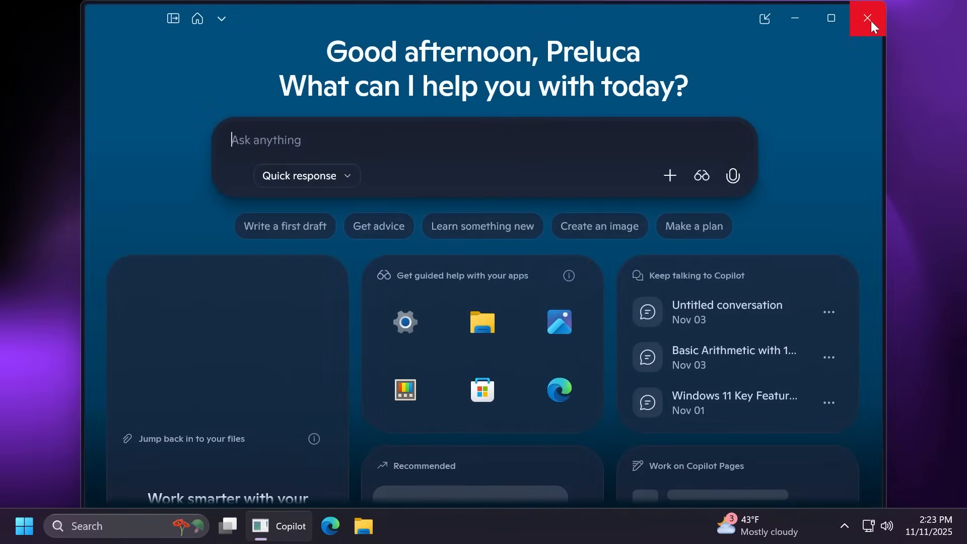
{"action": "left_click", "coordinate": [867, 19]}
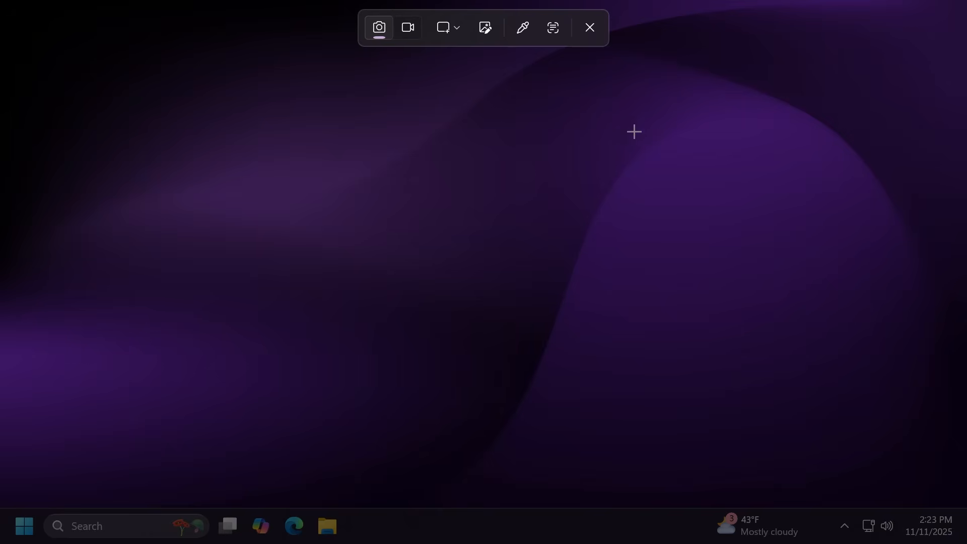
{"action": "mouse_move", "coordinate": [484, 27]}
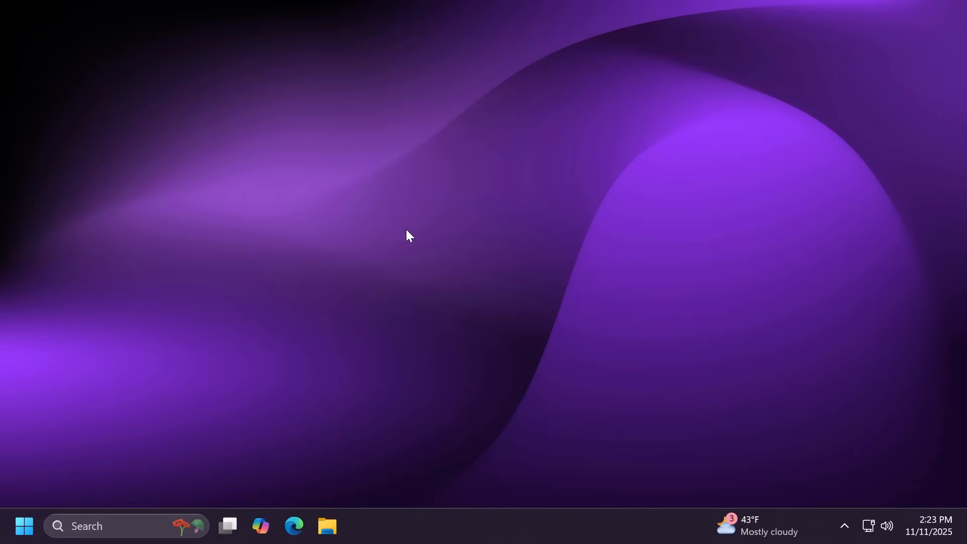
{"action": "mouse_move", "coordinate": [388, 266]}
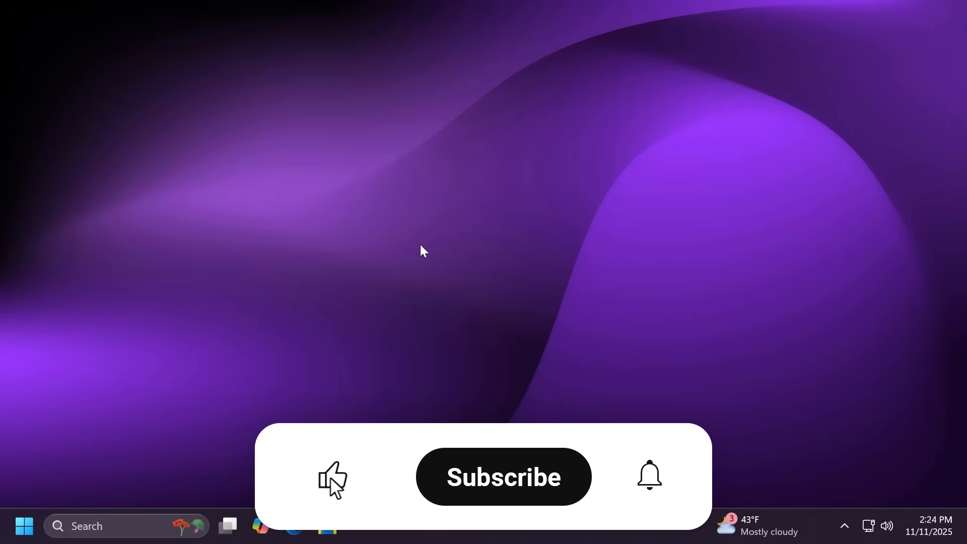
{"action": "left_click", "coordinate": [503, 477]}
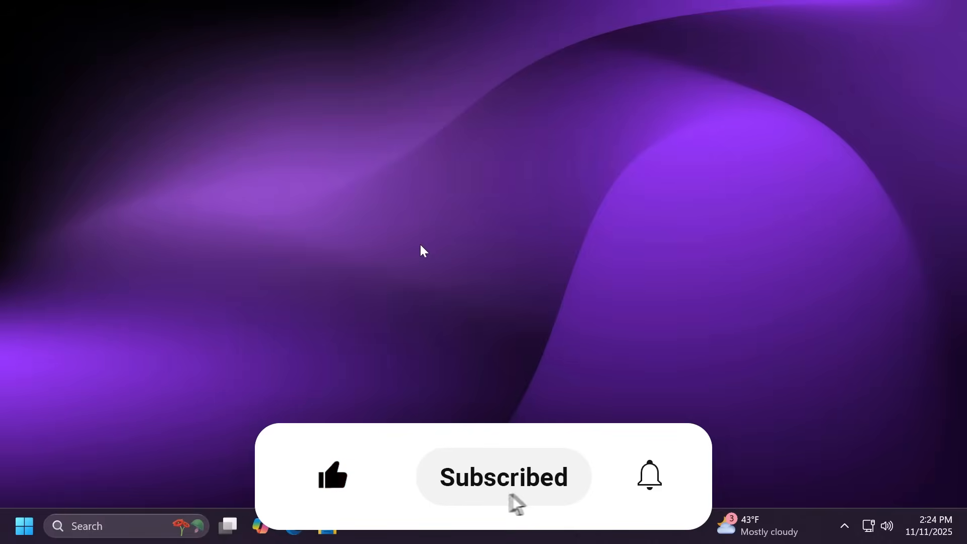
{"action": "left_click", "coordinate": [648, 476]}
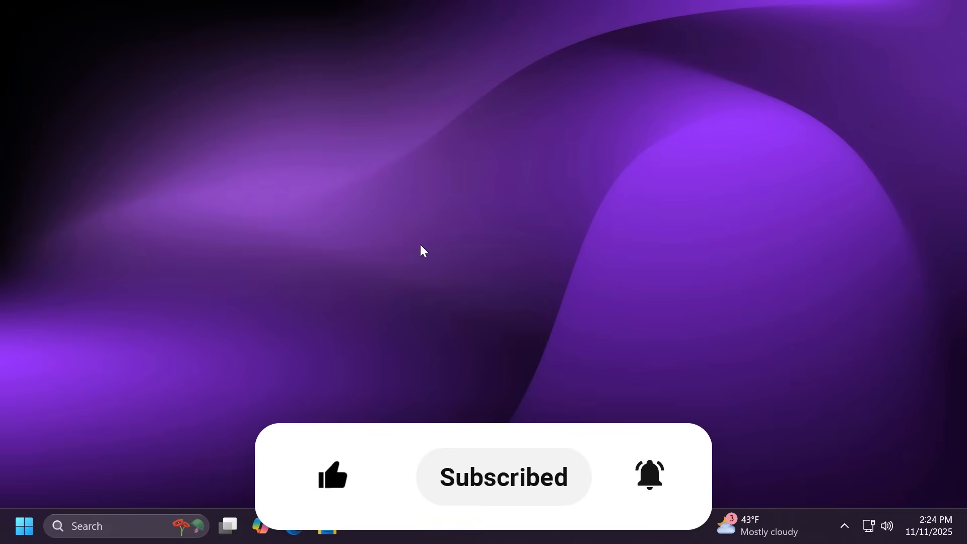